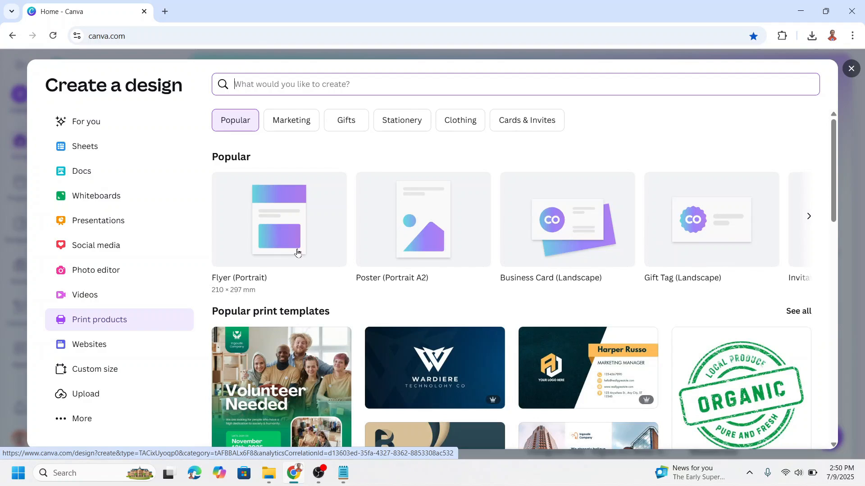
Start a new blank portrait flyer and search Elements for 'finger print'
click(279, 220)
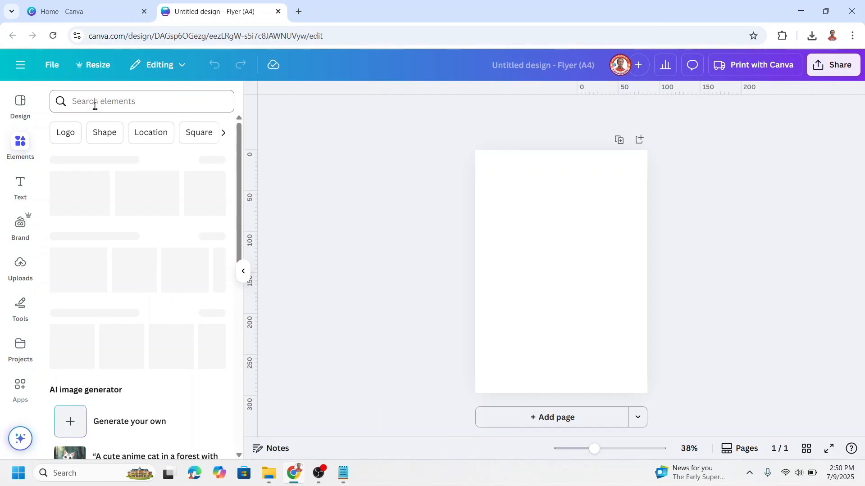
click(141, 101)
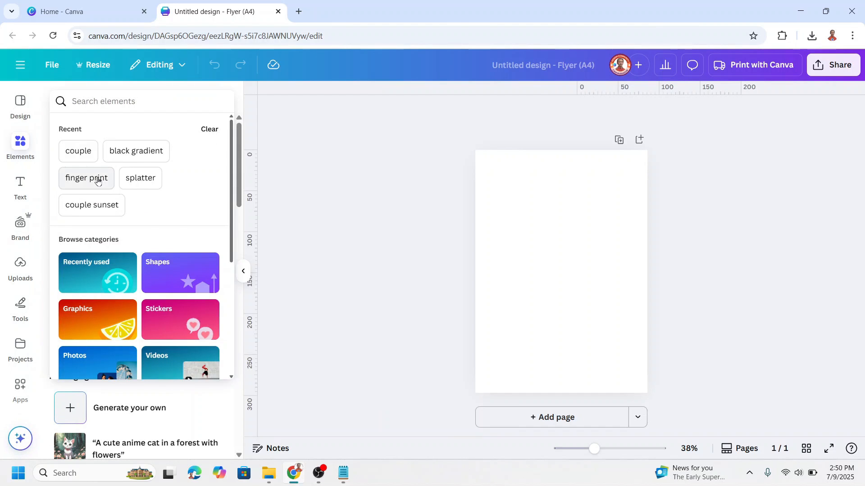
click(86, 178)
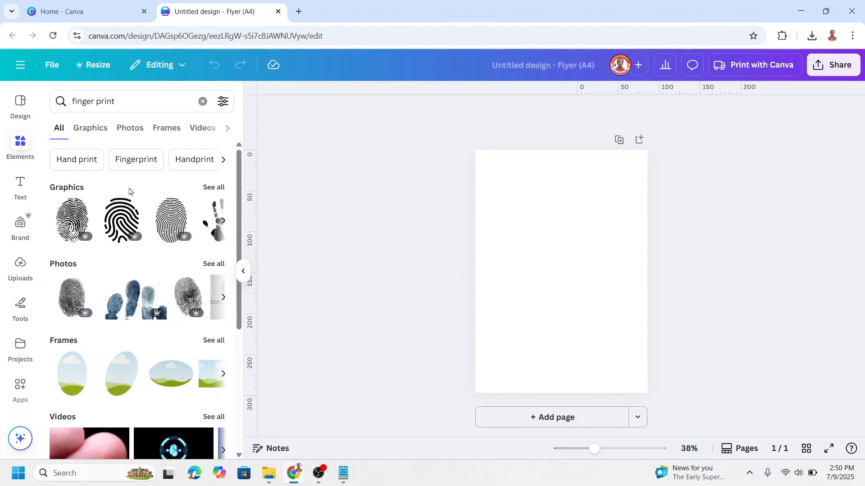
Filter results to Graphics and add a detailed black fingerprint filling the page
click(90, 128)
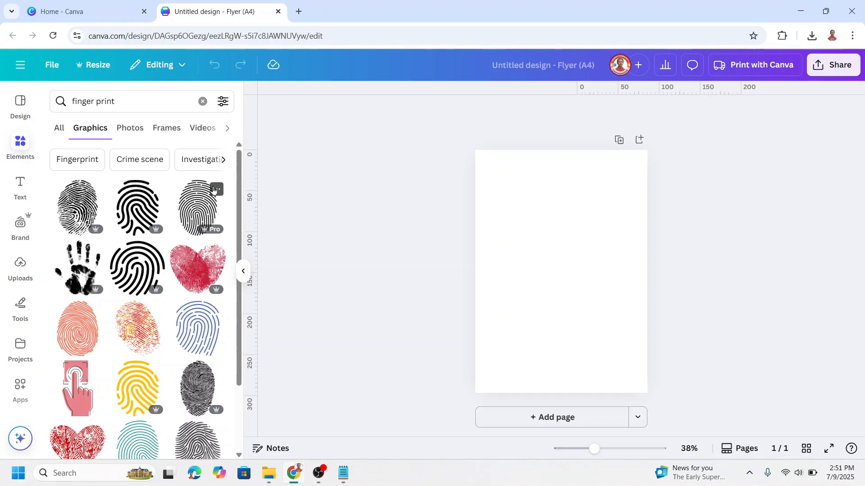
scroll(down, 3)
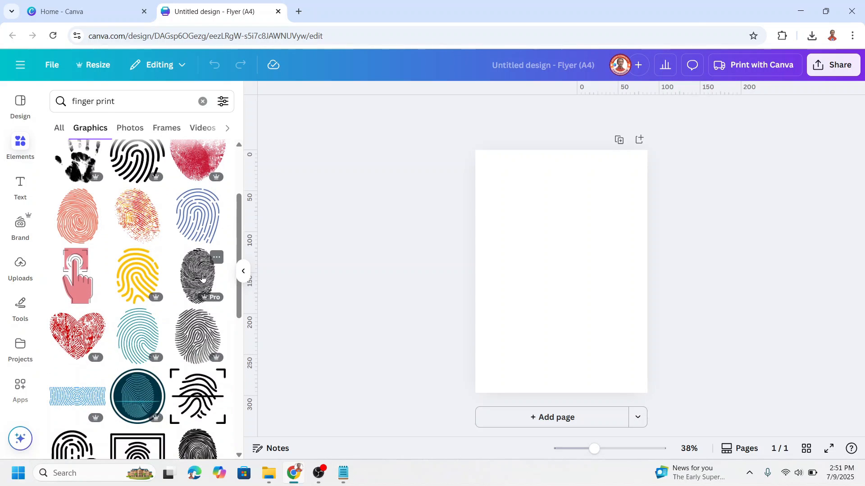
click(198, 275)
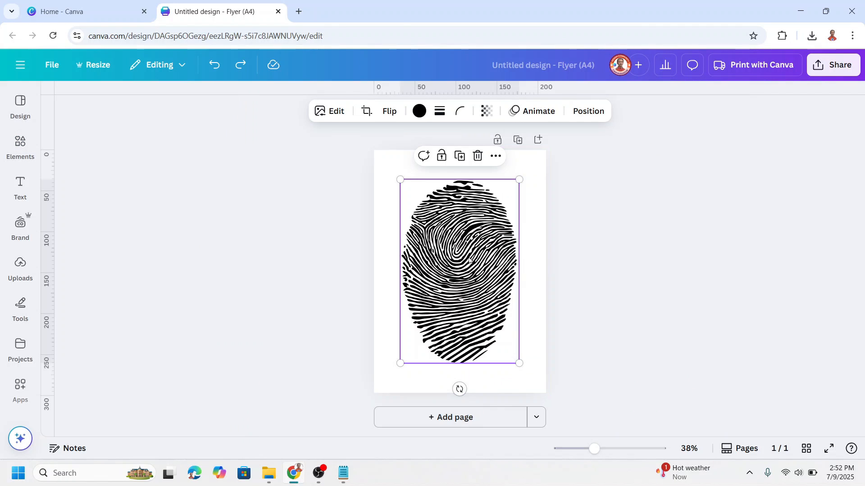
Flip the fingerprint vertically and search Elements for 'splatter'
click(389, 111)
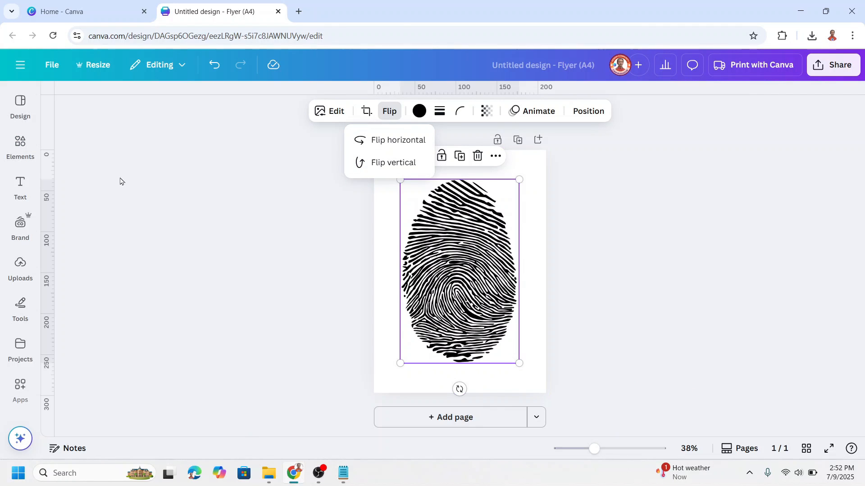
click(20, 144)
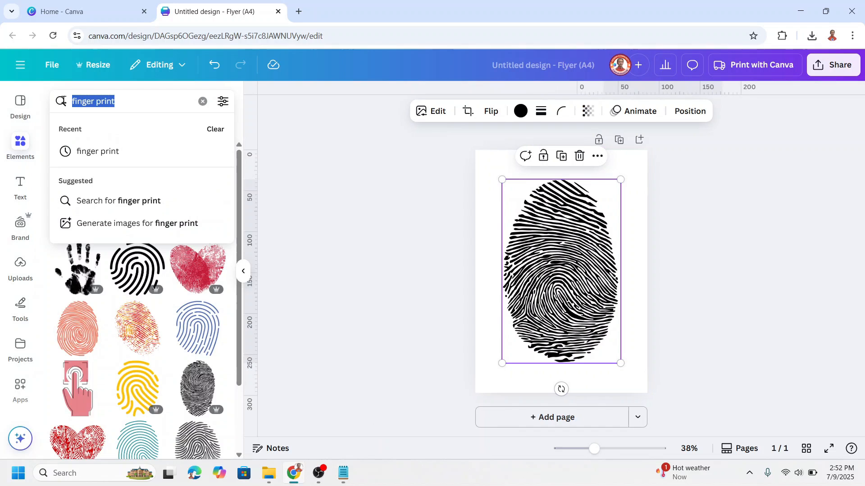
text(spla)
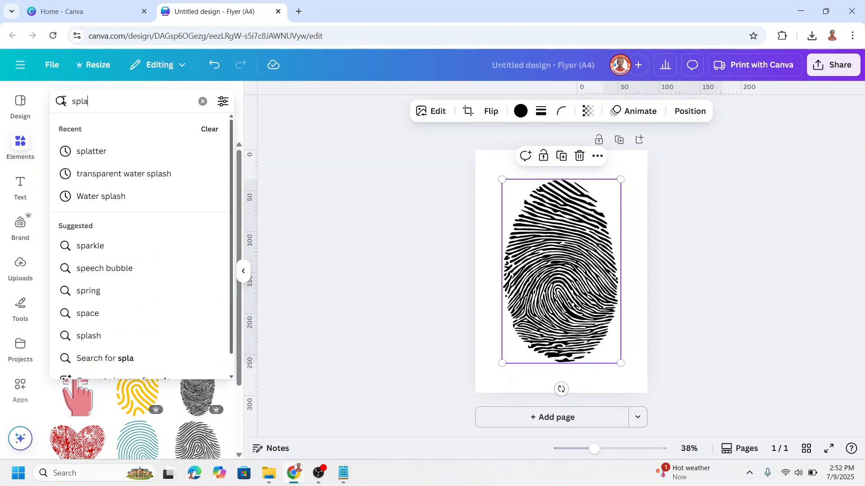
click(91, 151)
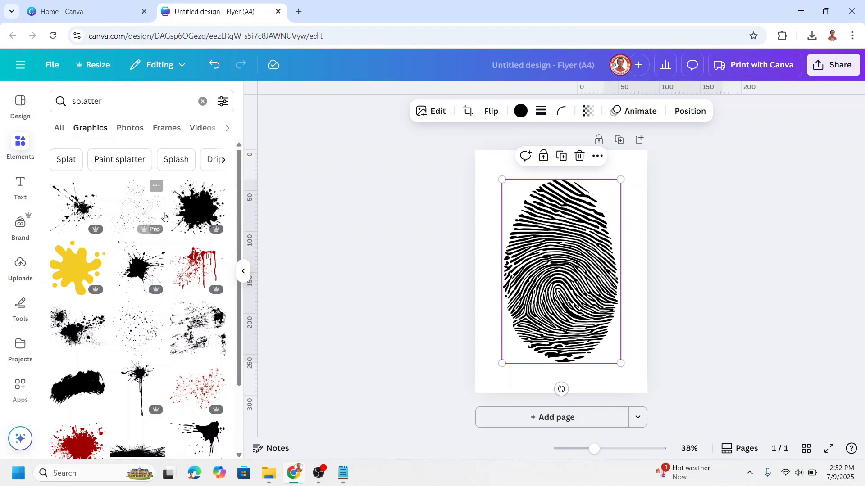
mouse_move(200, 215)
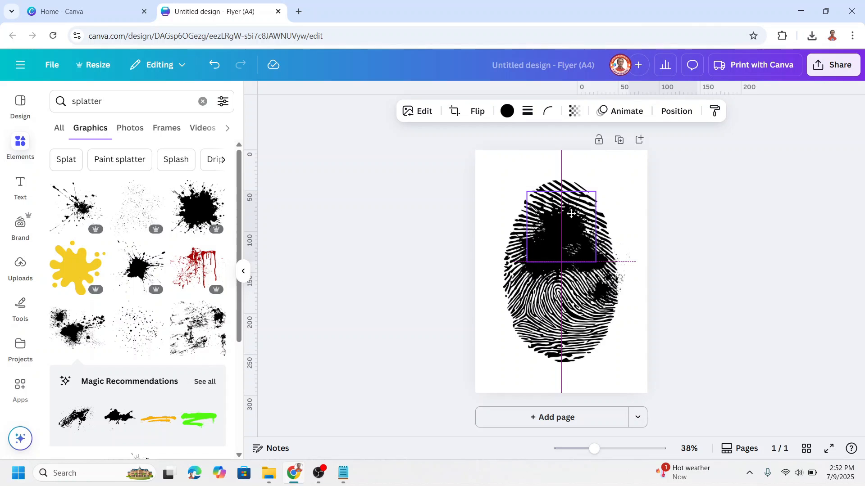
Lay black splatter graphics over the fingerprint's top and left middle
drag(569, 214, 530, 292)
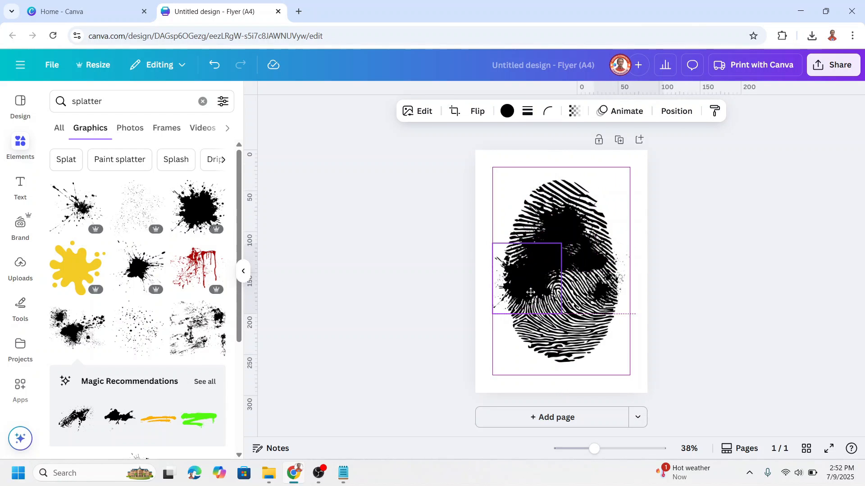
drag(530, 292, 529, 279)
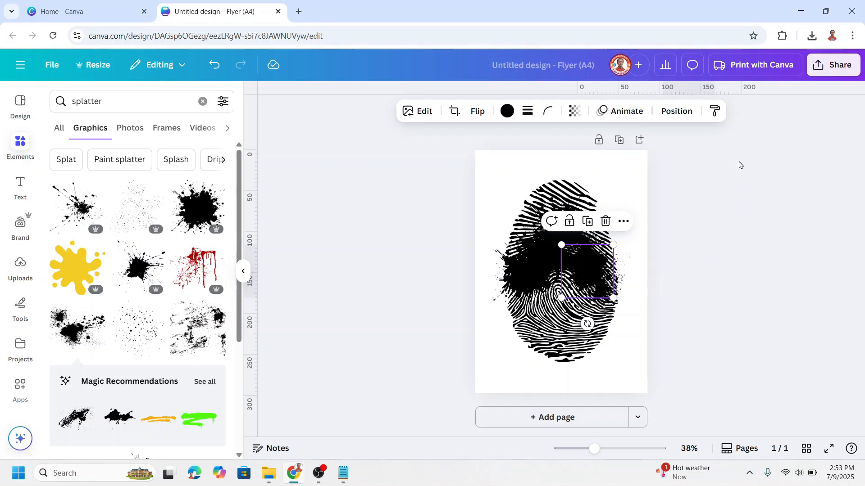
Download the splattered fingerprint as a PNG with transparent background
click(832, 65)
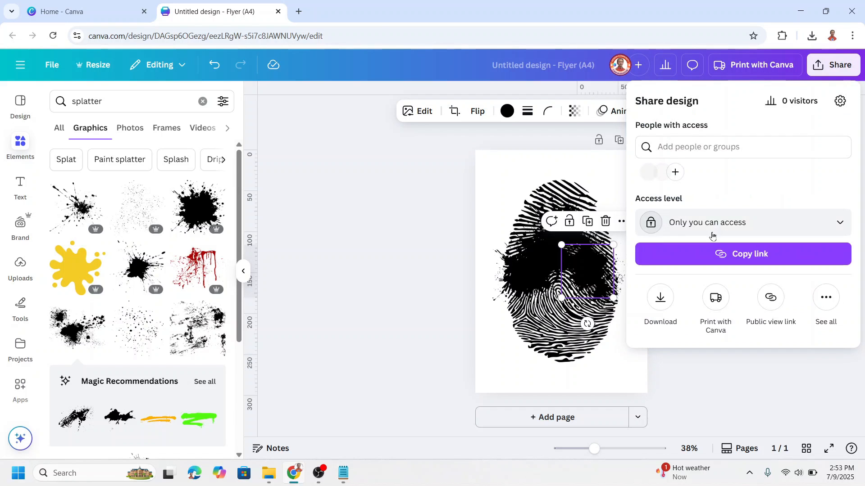
click(659, 297)
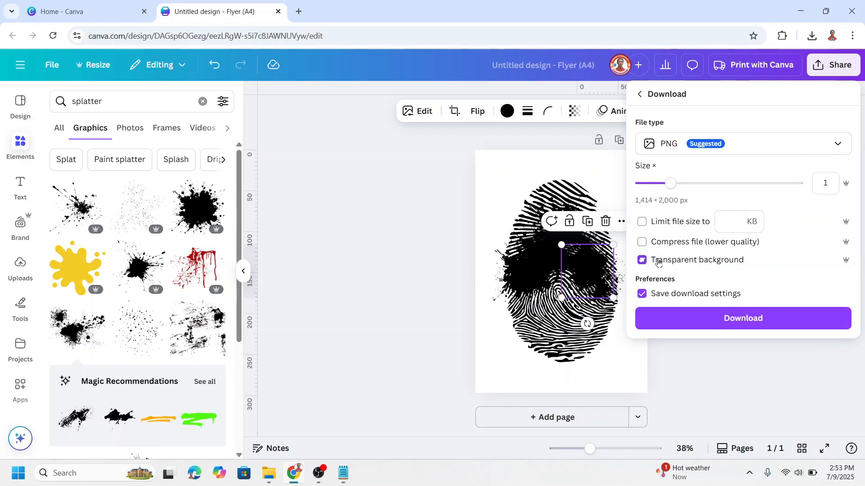
click(742, 319)
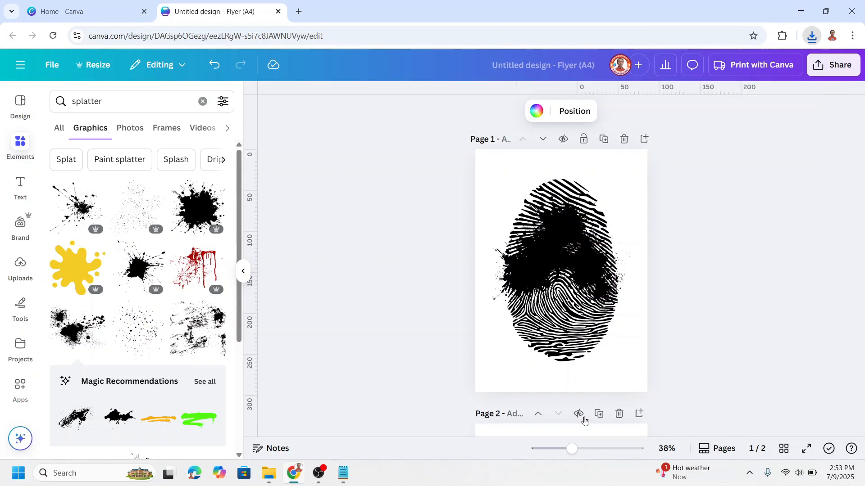
Move to the new second page and dismiss the recent downloads list
click(811, 36)
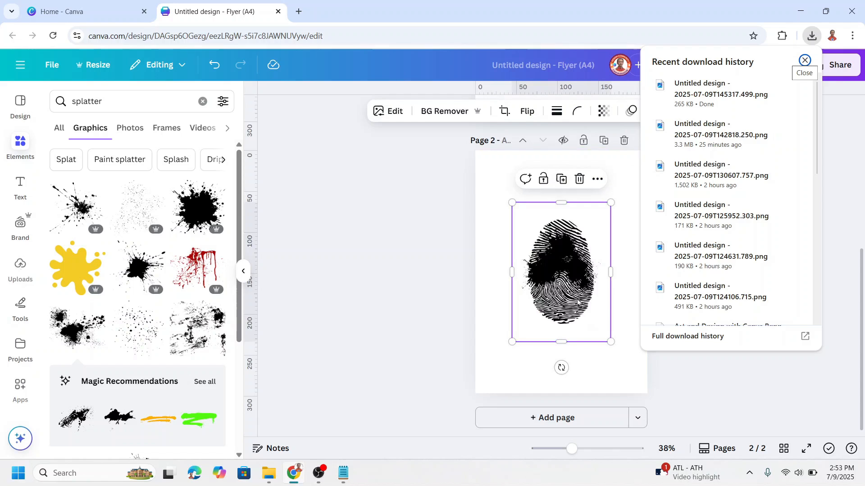
click(804, 60)
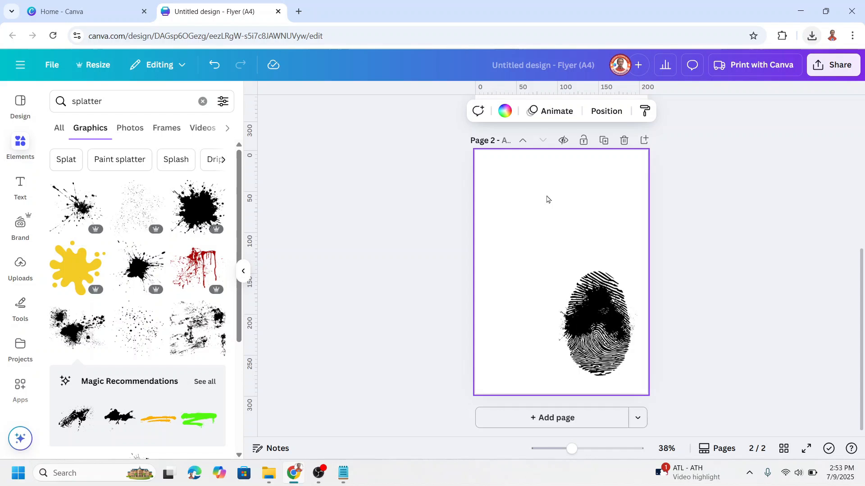
Search Elements for 'grey' photos to find a light grey silky-fabric image
click(112, 100)
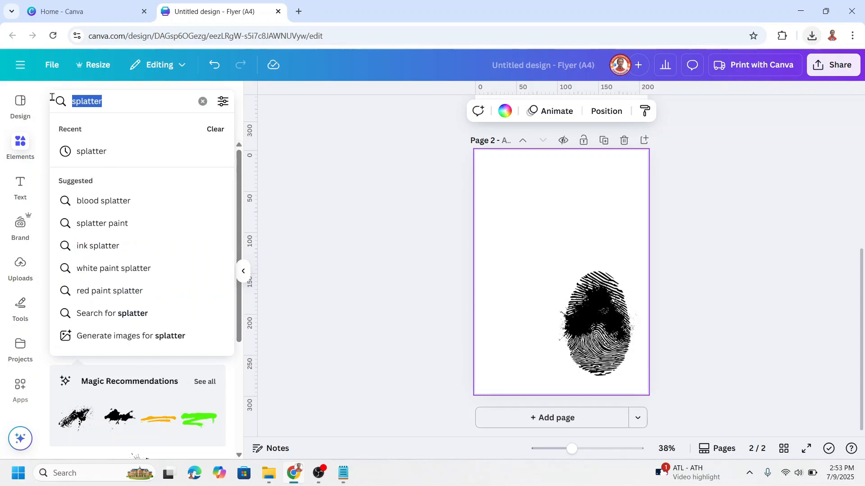
text(grey)
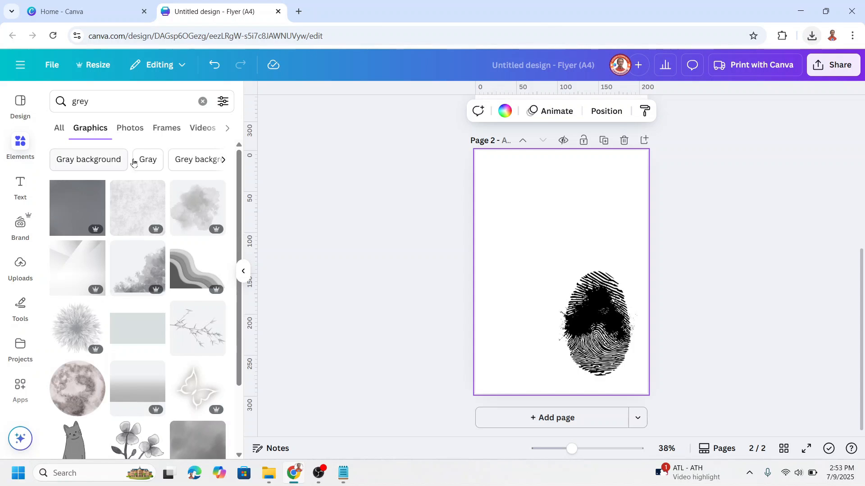
click(129, 128)
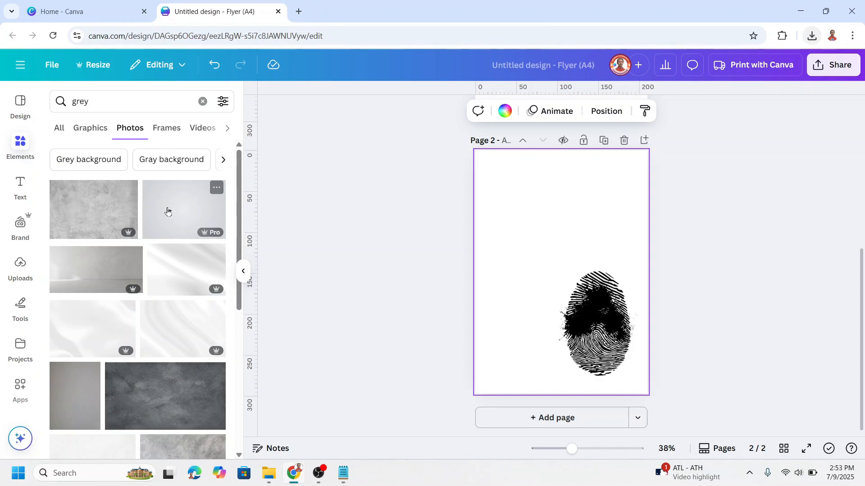
scroll(down, 3)
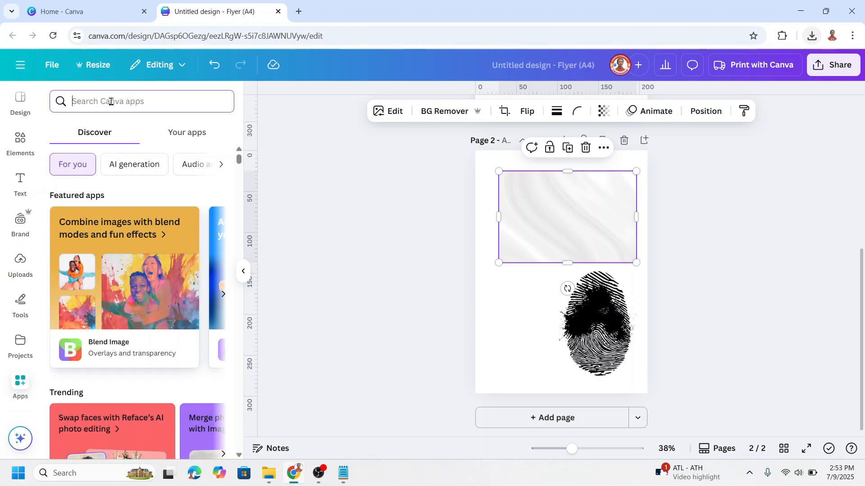
Use Image Cutout Maker with the fingerprint as the shape and add the cutout to page 3
text(cutout)
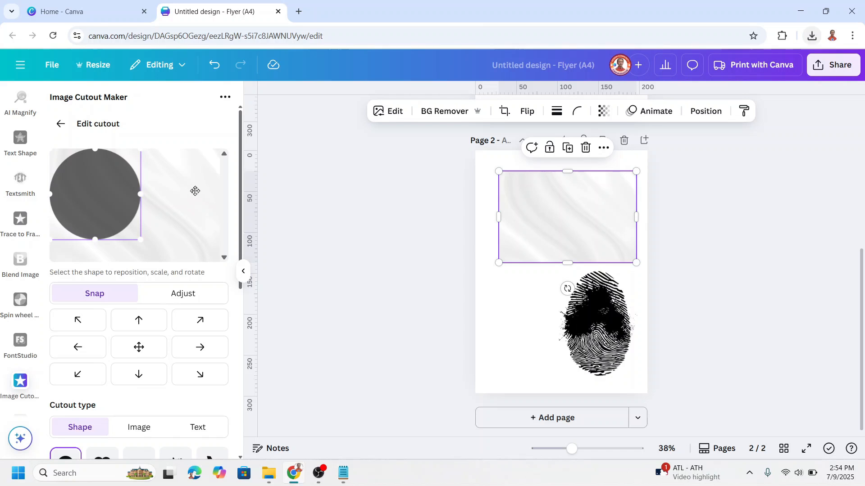
mouse_move(182, 198)
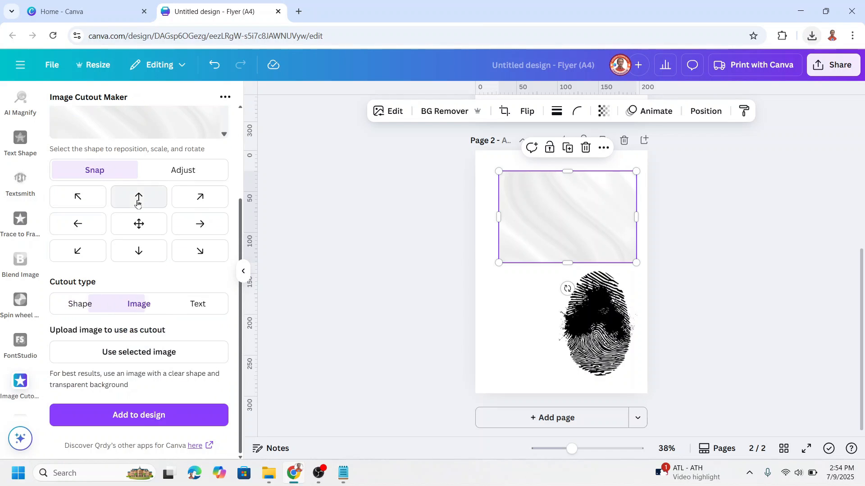
click(596, 330)
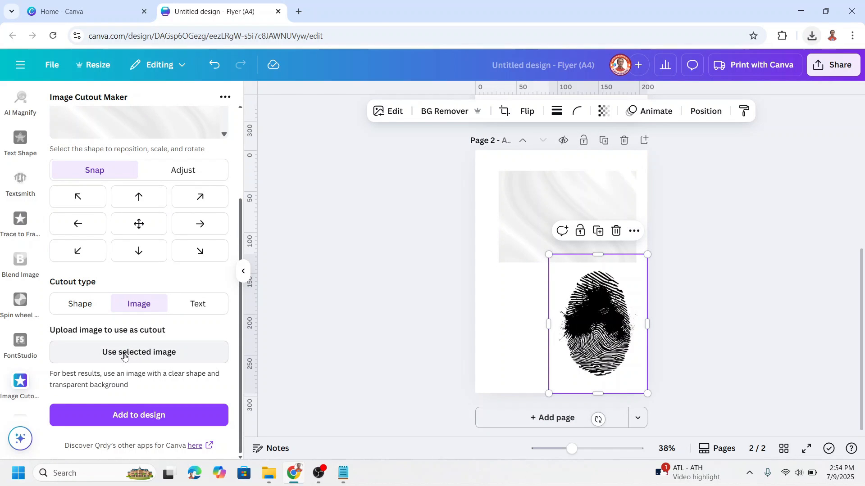
click(139, 352)
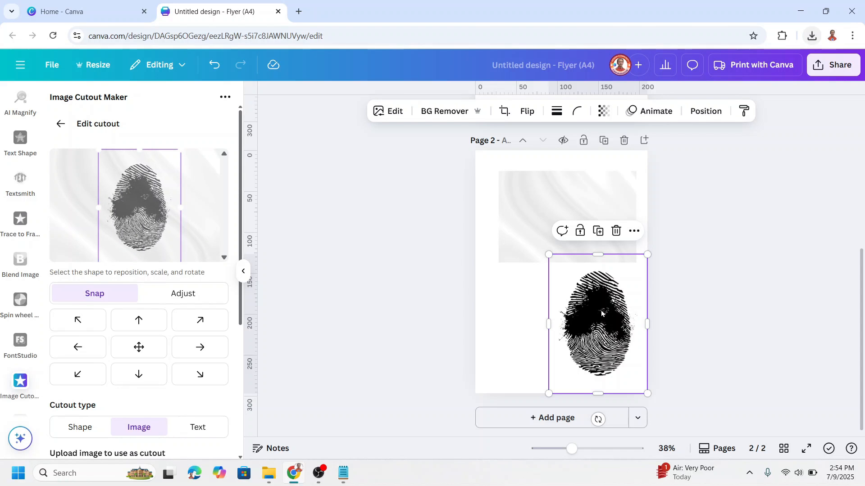
click(551, 417)
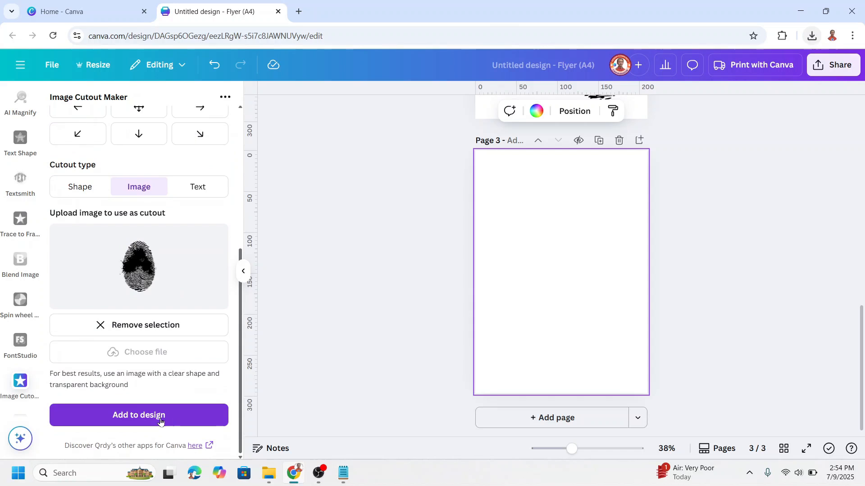
click(139, 416)
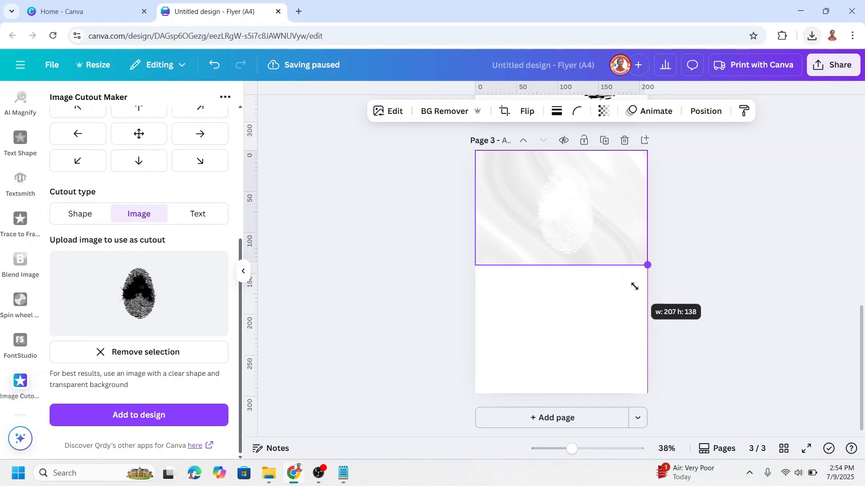
Stretch the white fingerprint cutout until it covers the whole page
drag(646, 265, 560, 382)
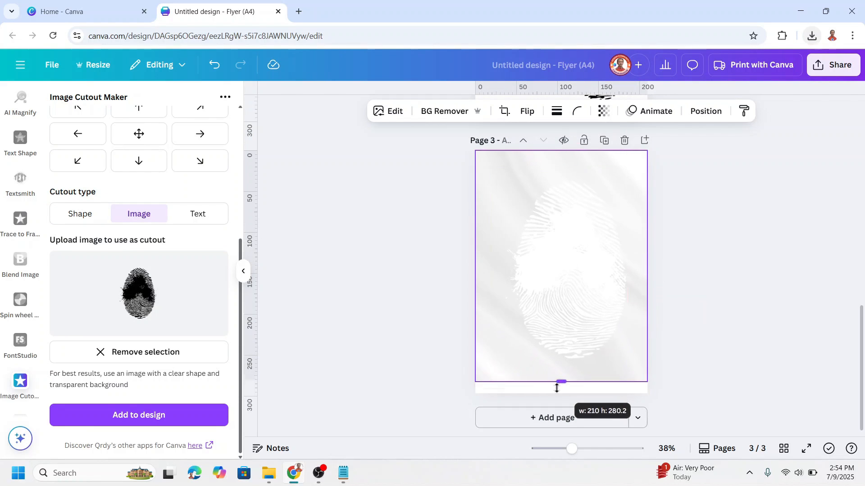
click(504, 111)
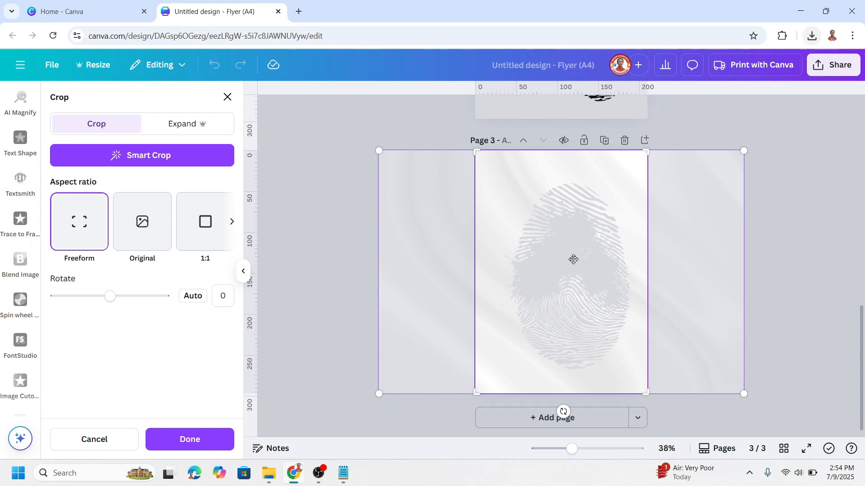
drag(573, 259, 558, 261)
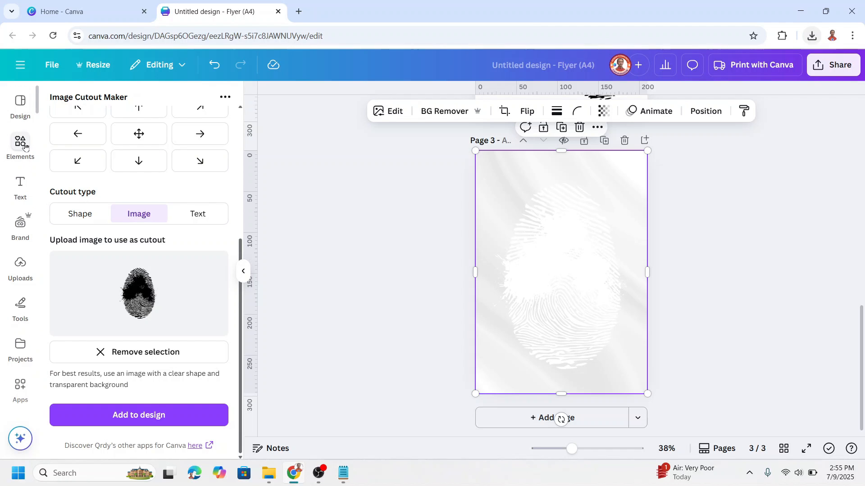
Add the couple photo from Recently used and send it behind the cutout
click(19, 140)
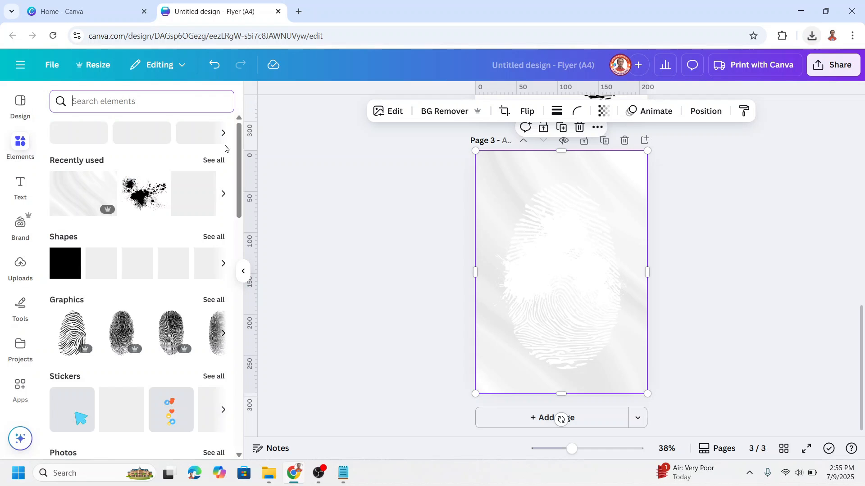
click(214, 161)
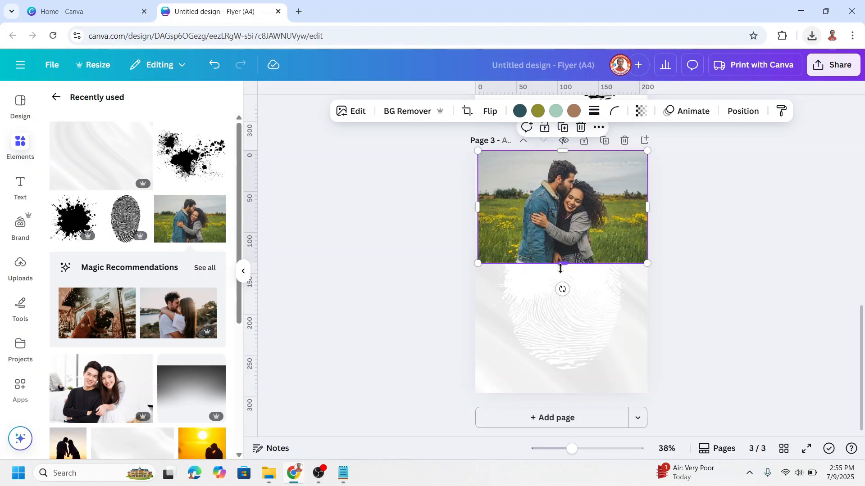
right_click(562, 207)
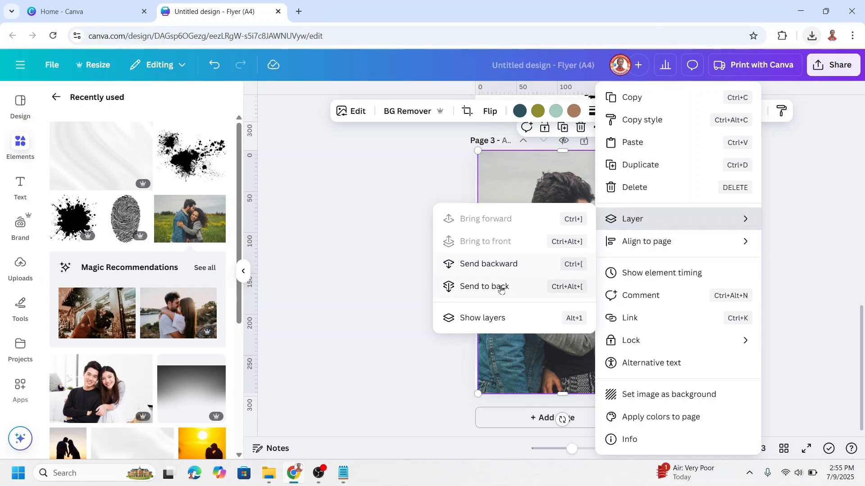
click(484, 286)
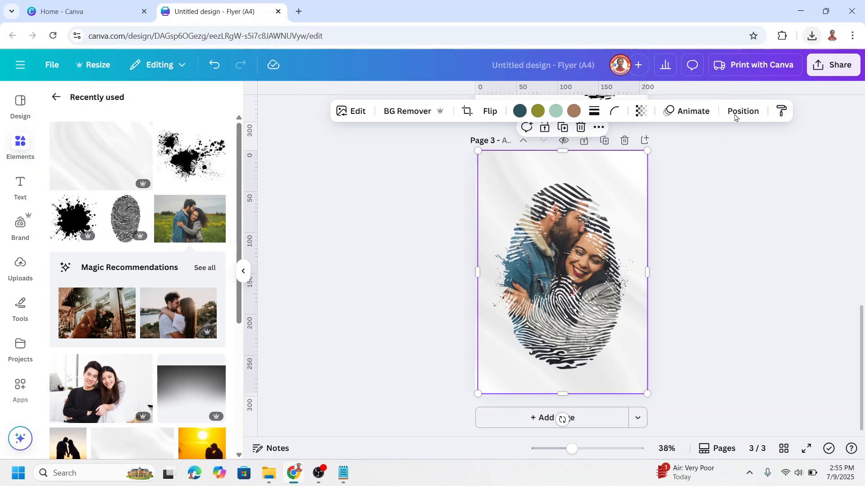
Check the layer list and shrink the couple photo to fit within the page
click(743, 112)
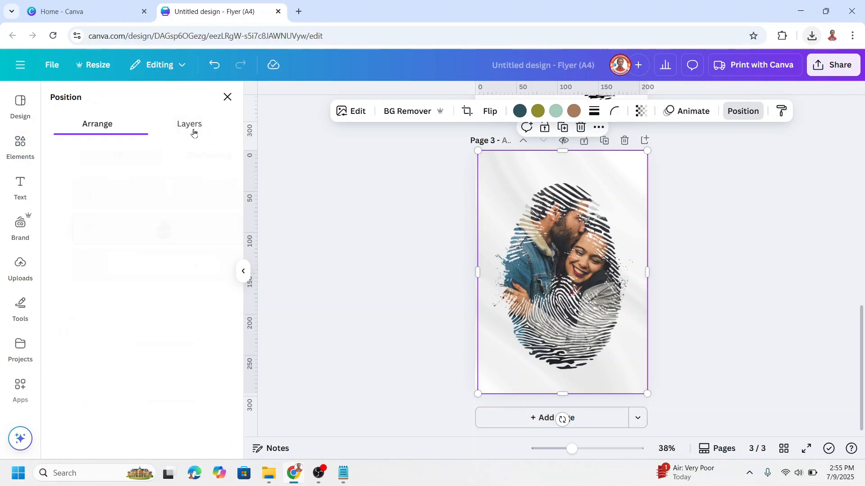
click(189, 124)
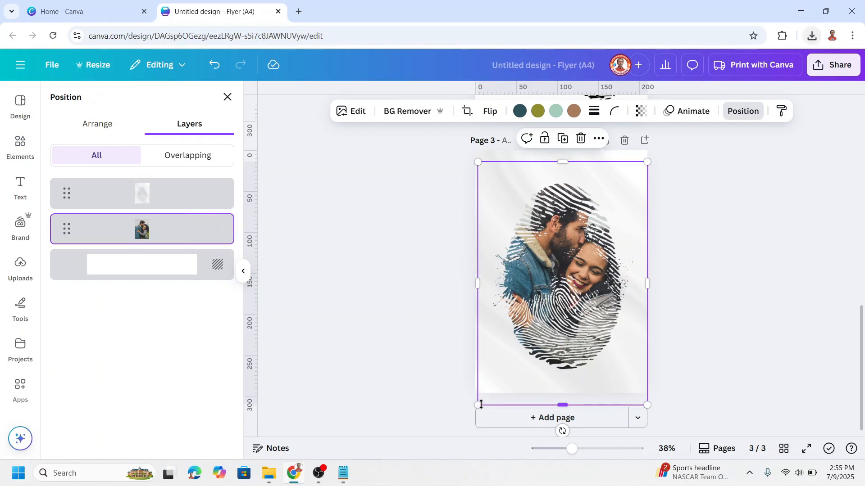
drag(477, 405, 490, 387)
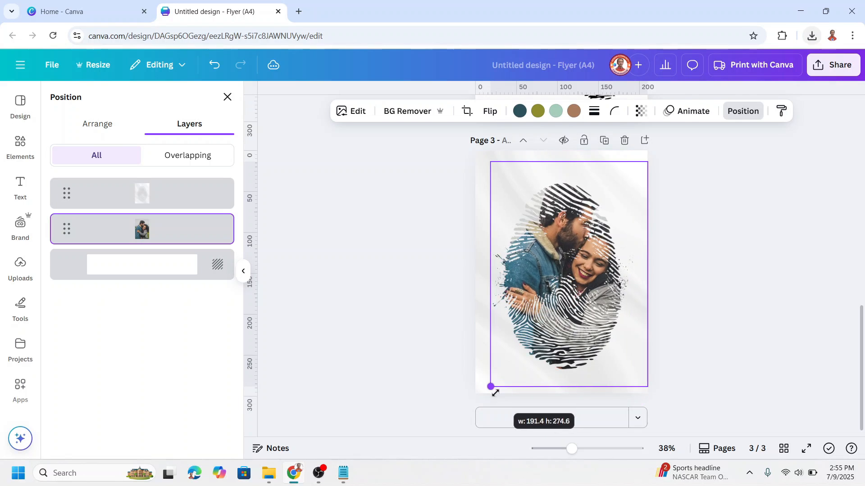
drag(490, 388, 634, 181)
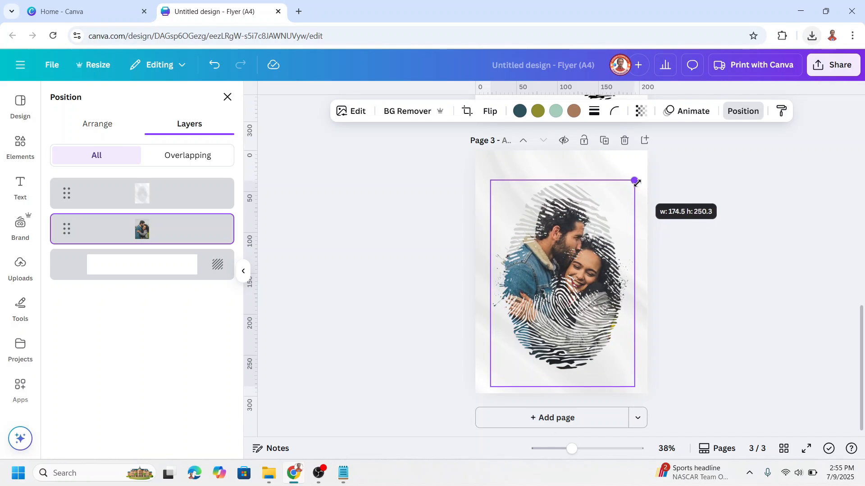
Search Elements for 'black blur' graphics and add a soft fade over the top
click(20, 140)
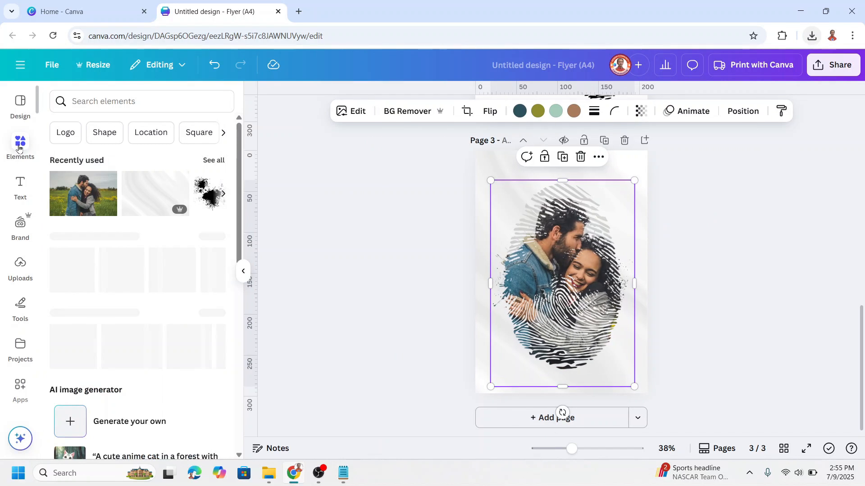
click(126, 100)
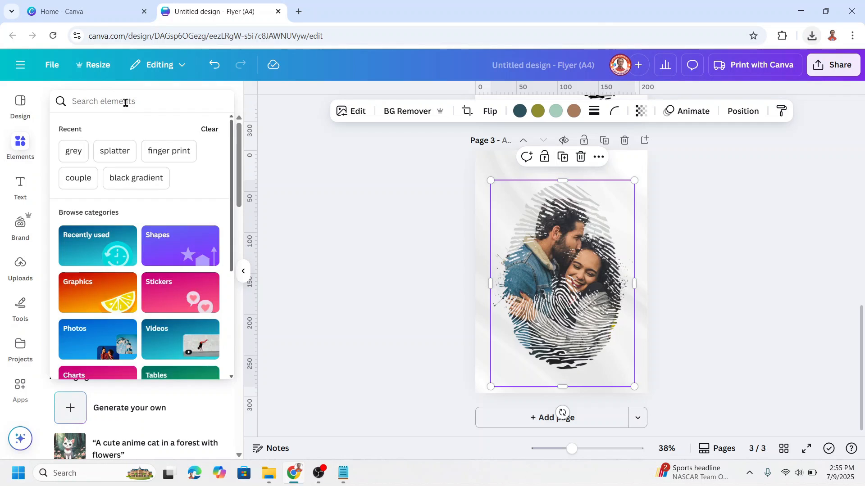
text(black blu)
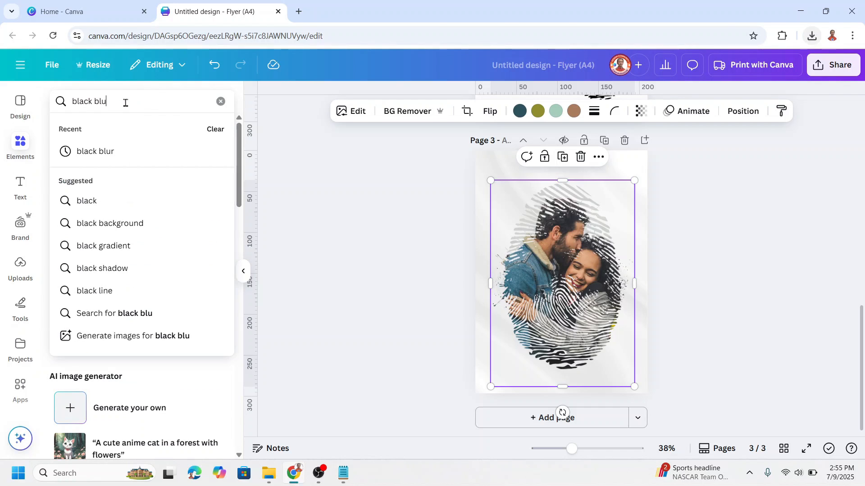
key(Enter)
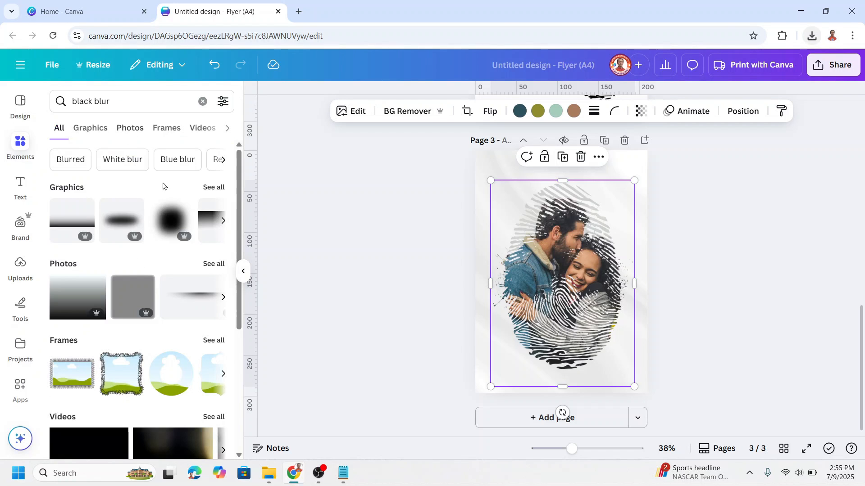
click(90, 128)
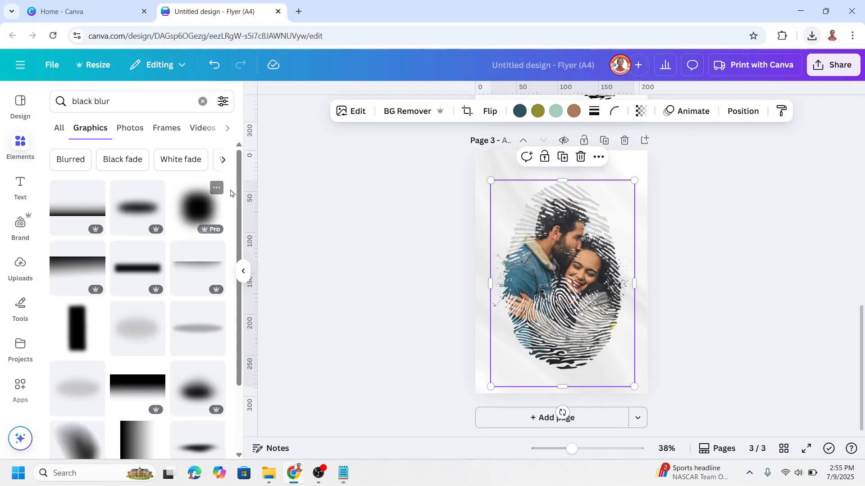
mouse_move(128, 199)
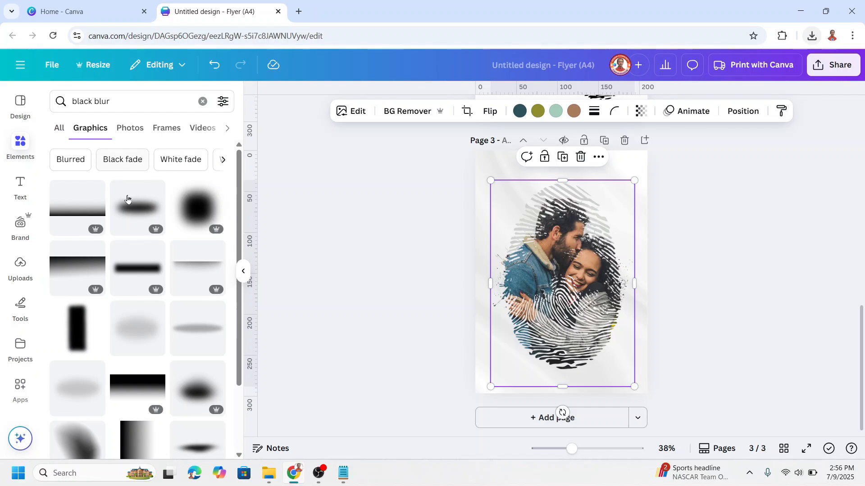
scroll(down, 3)
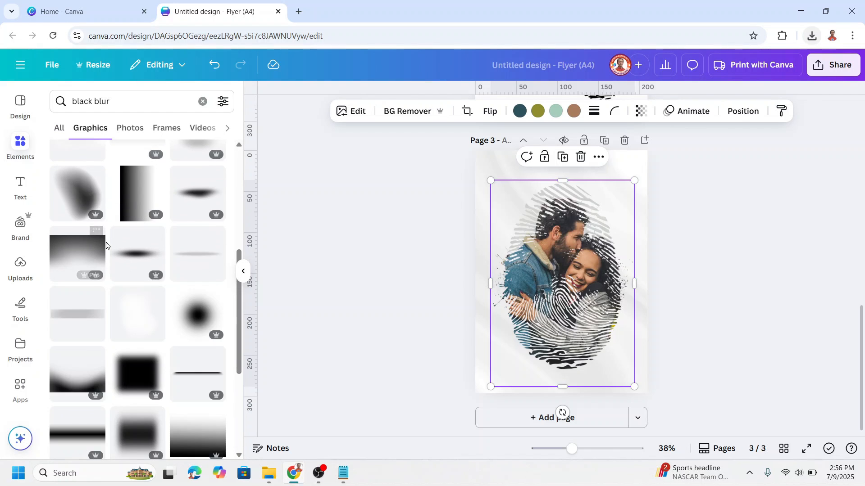
mouse_move(78, 255)
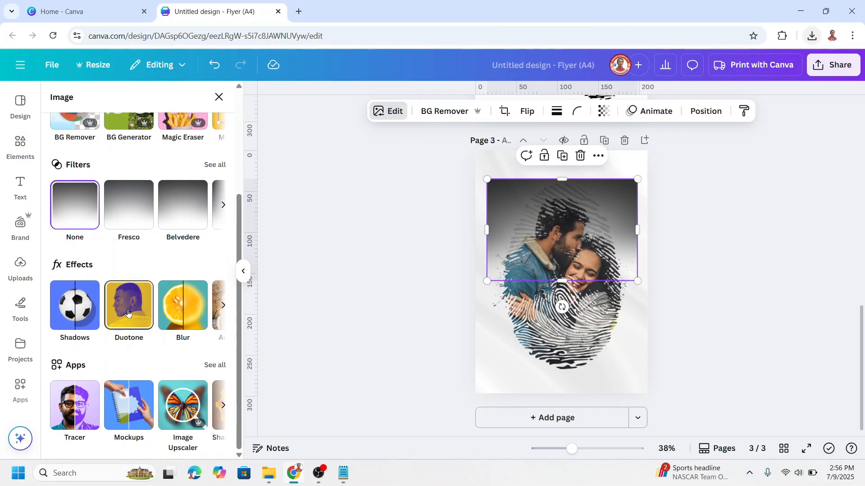
Apply a warm amber Duotone preset to the fade graphic
click(129, 306)
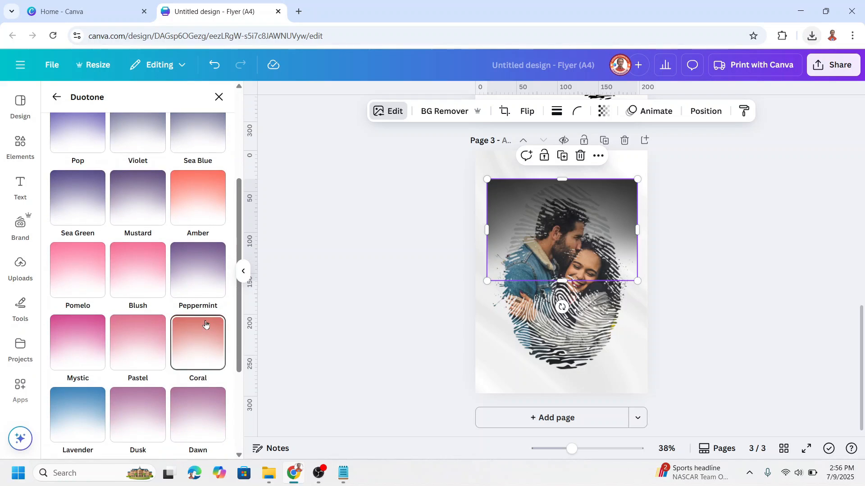
click(198, 197)
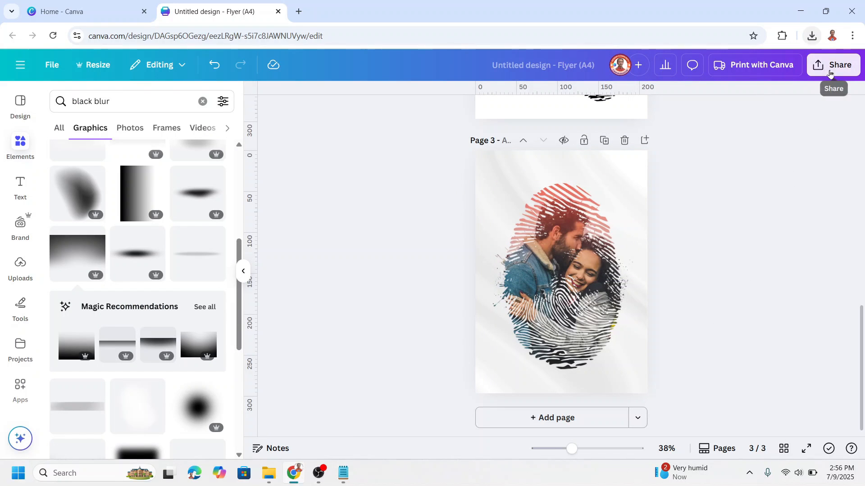
Open Share › Download and restrict the export to the current page only
click(833, 65)
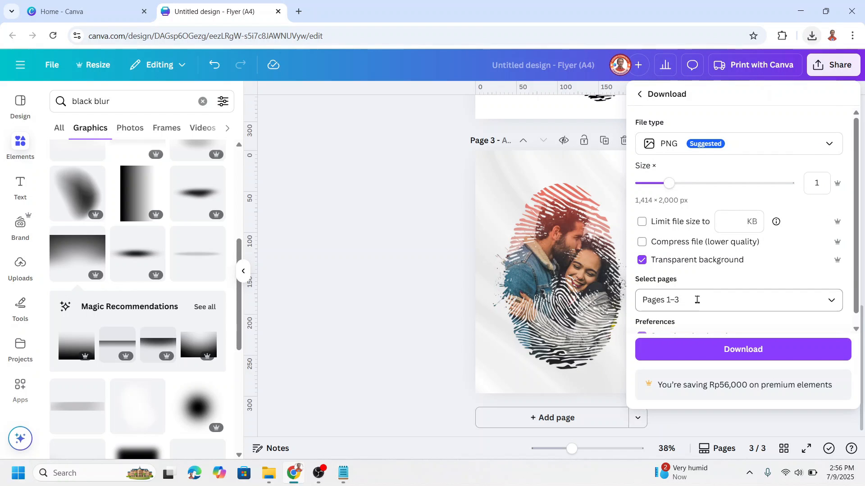
click(739, 300)
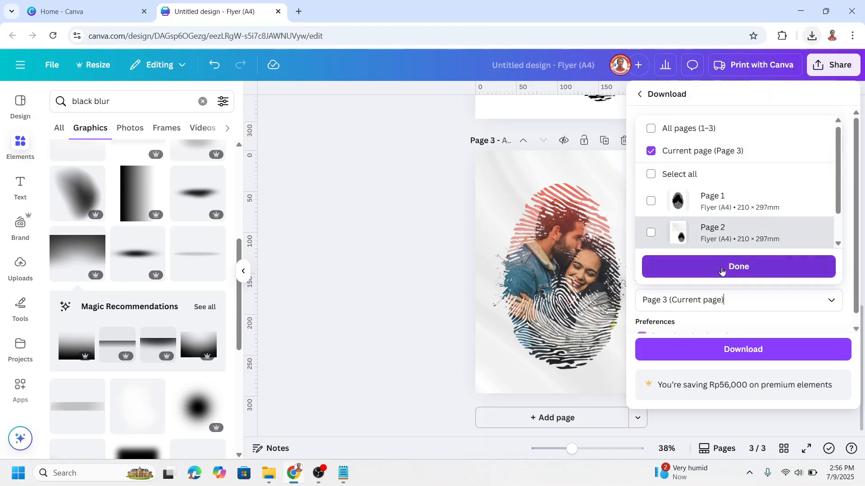
click(738, 144)
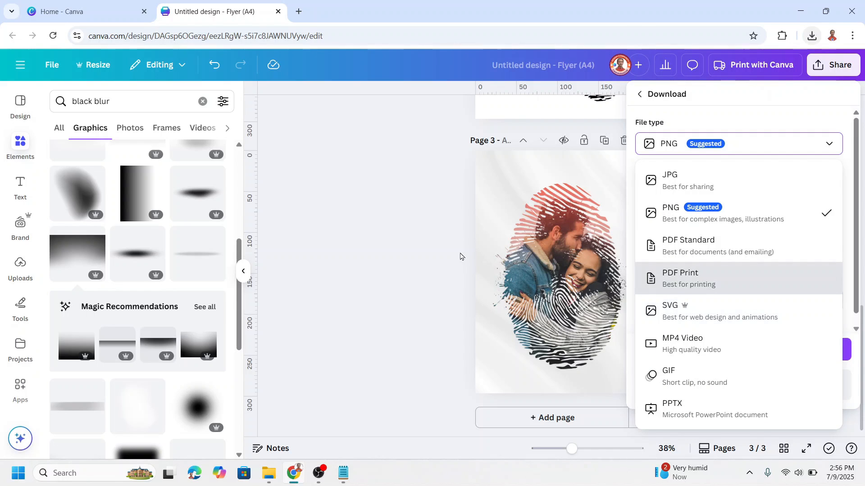
mouse_move(491, 196)
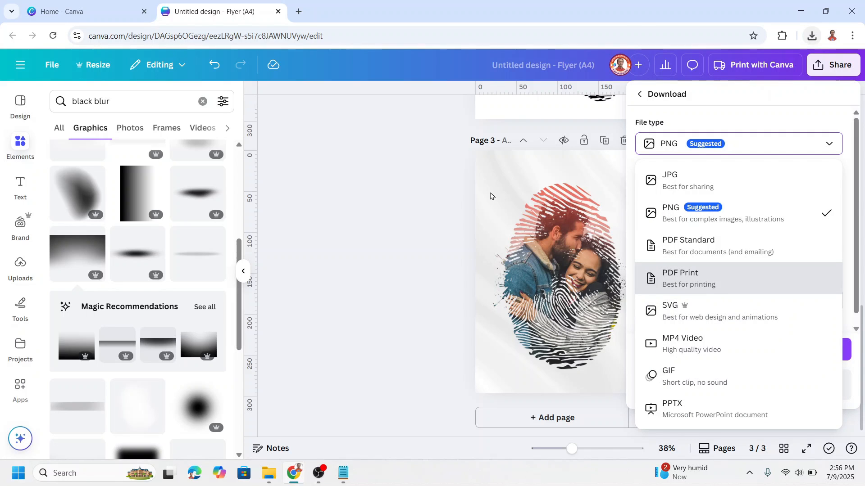